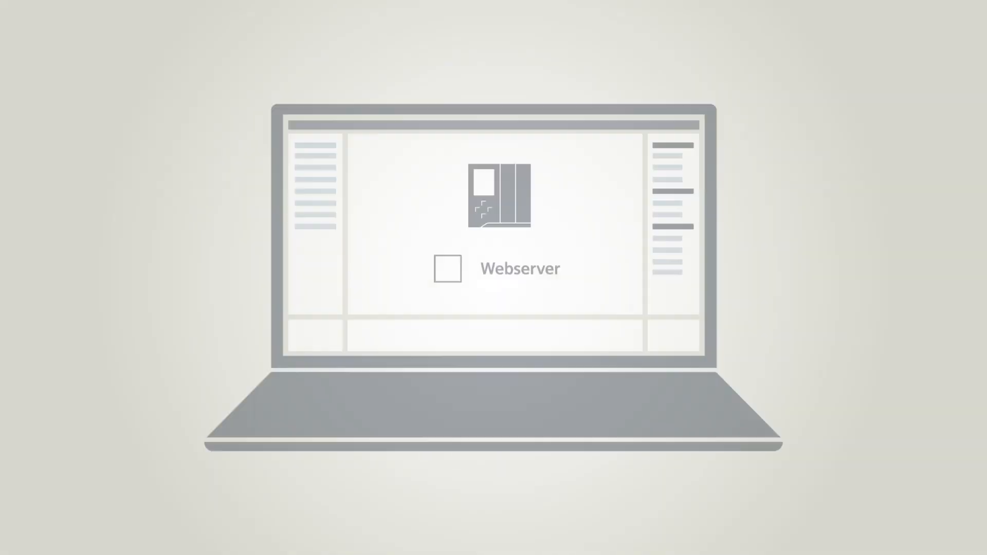
- Select PLC_1 and show its Properties > General > Web server > General settings
click(447, 269)
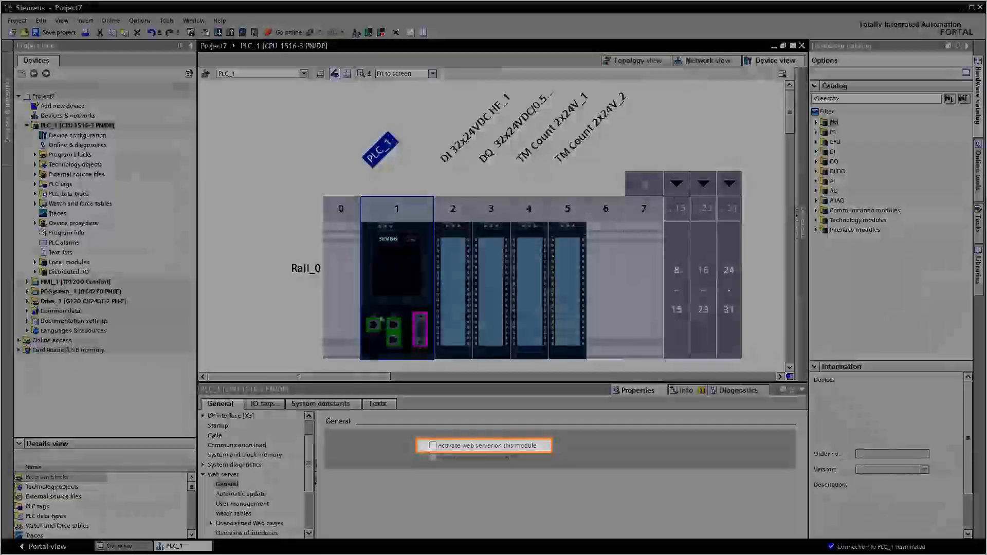
- Activate PLC_1's web server and give Everybody 'query diagnostics' access in user management
click(432, 445)
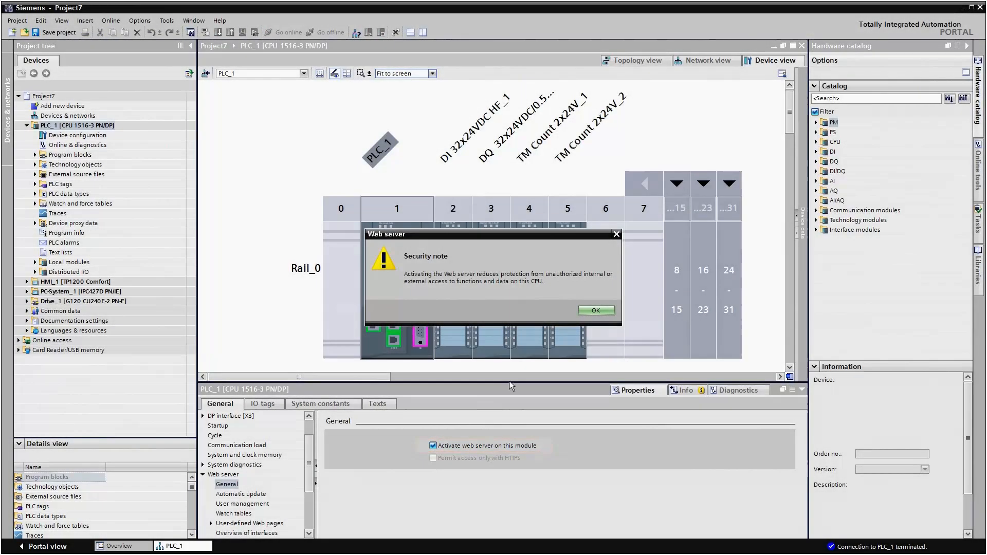
click(595, 310)
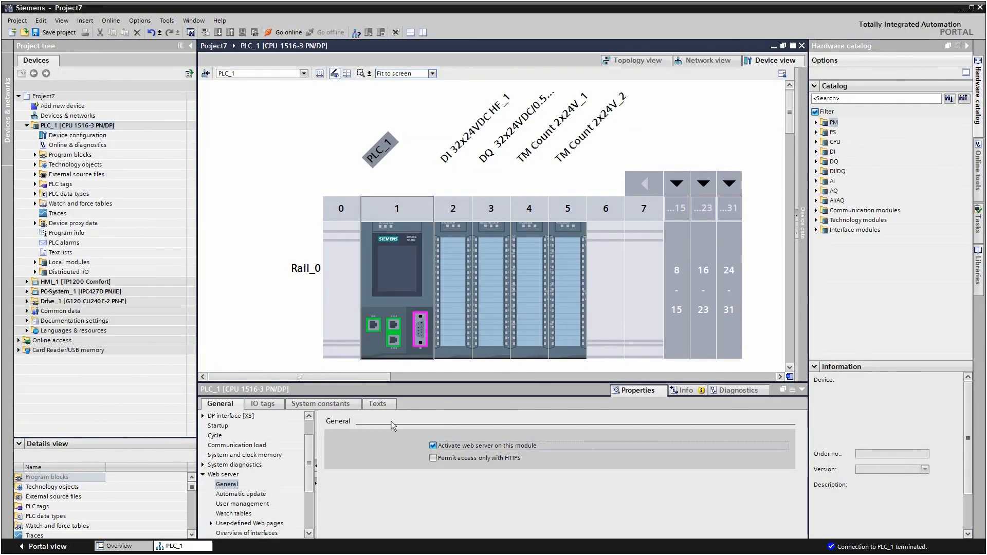
click(242, 503)
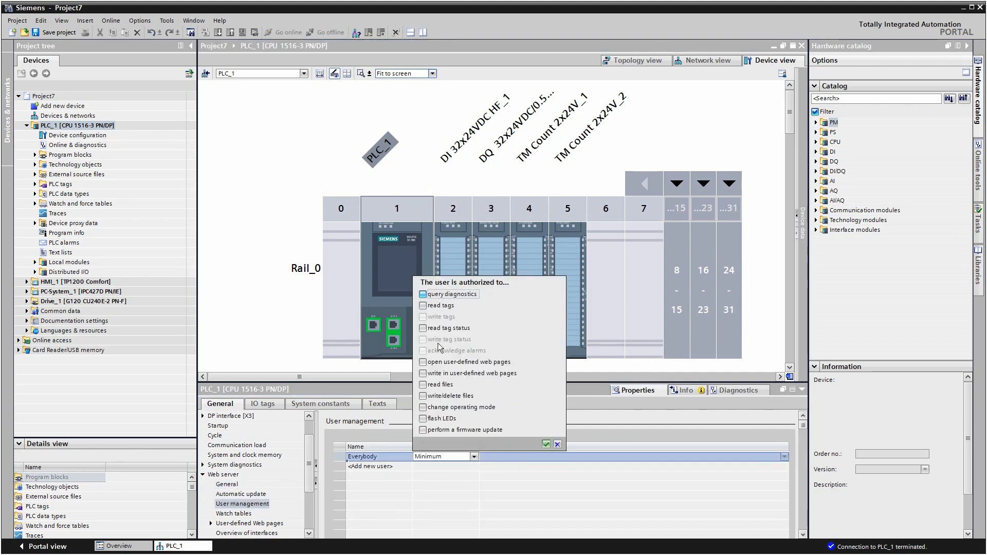
click(423, 294)
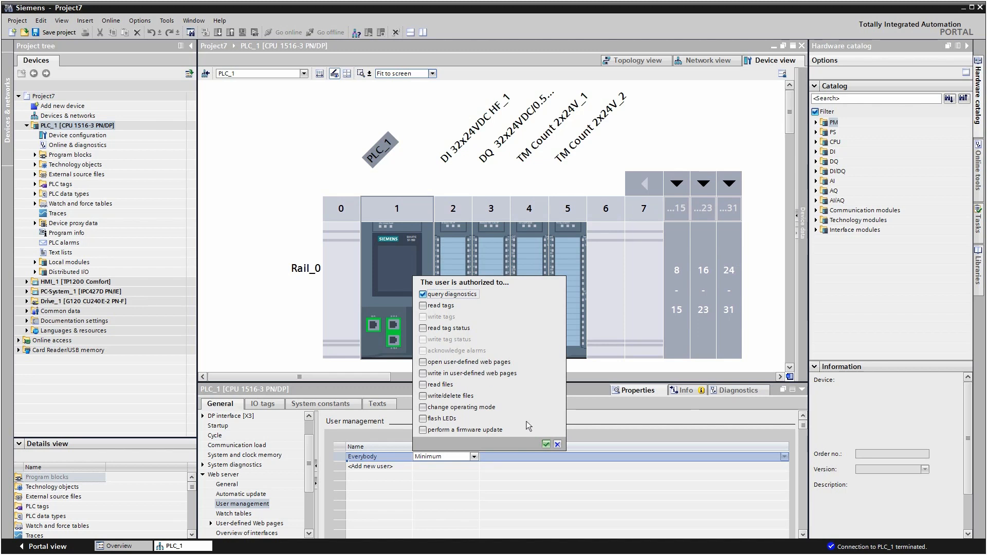
click(556, 444)
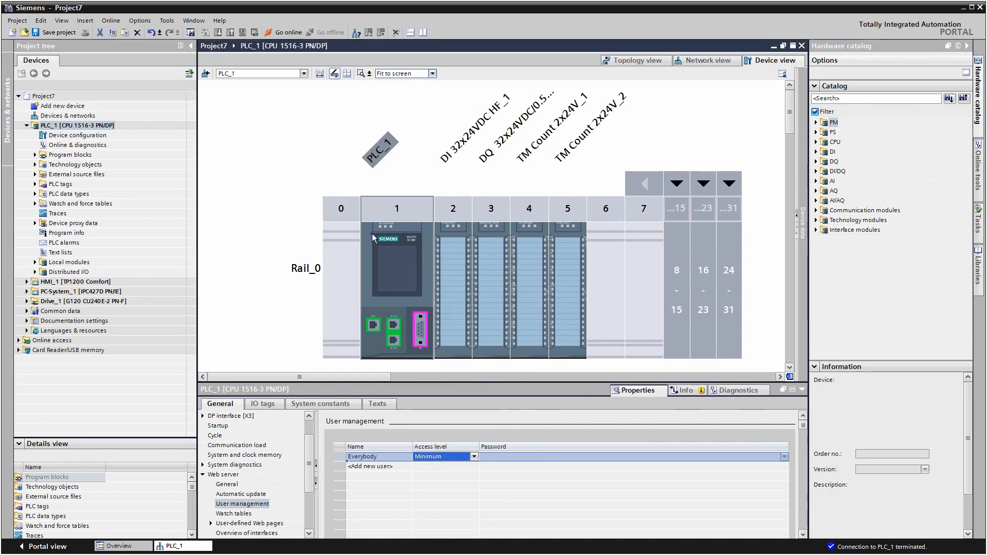
- Download PLC_1's configuration to the device and finish with 'Start all' checked
click(396, 289)
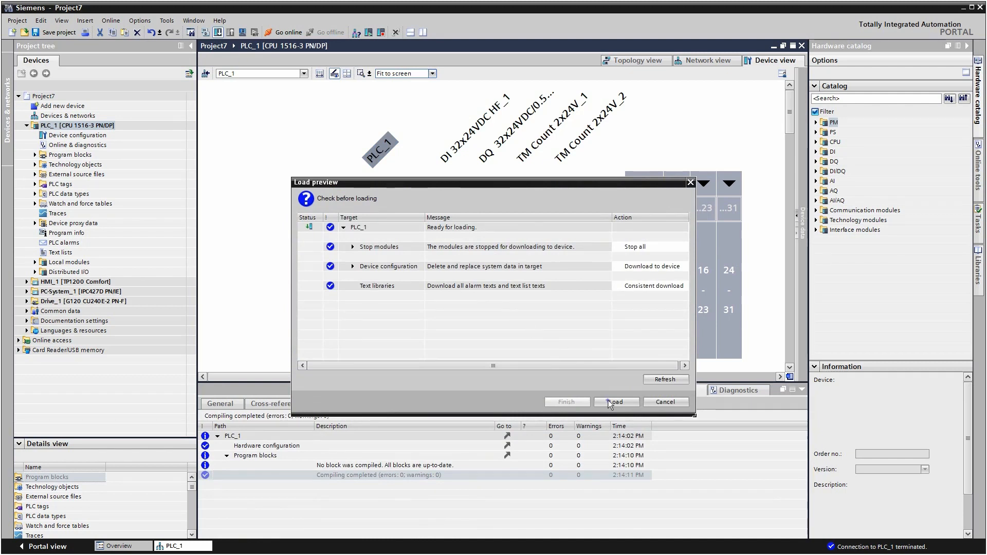
click(616, 402)
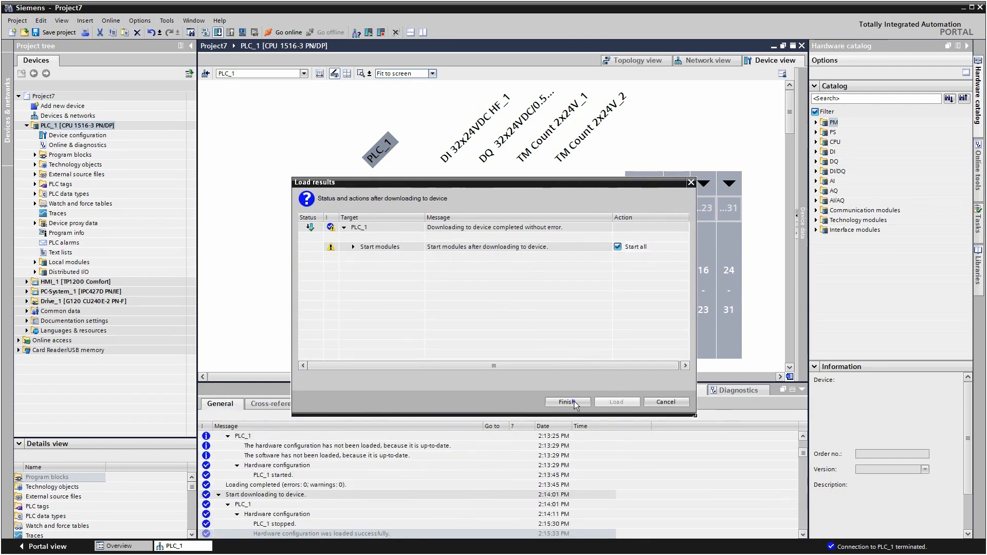
click(565, 402)
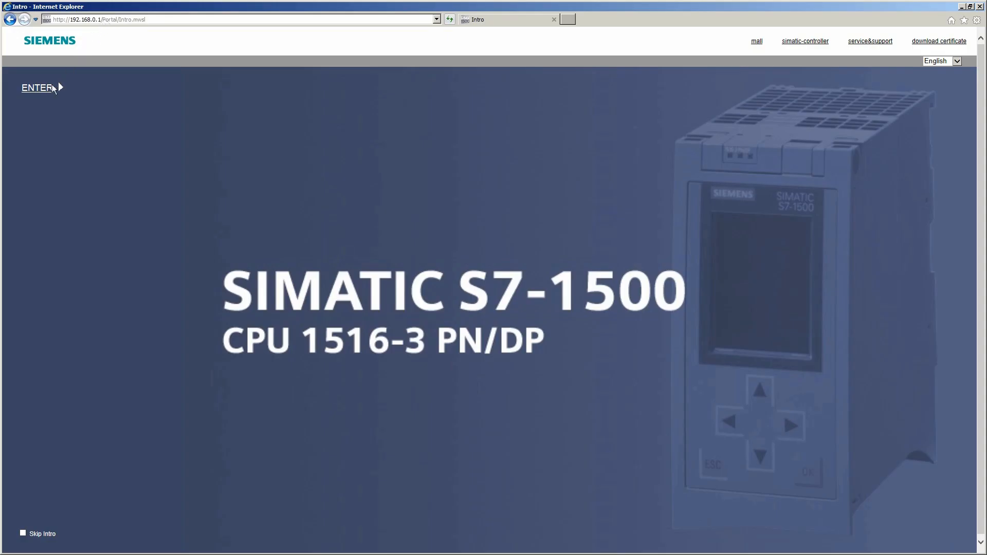
- Enter the S7-1500 web pages and display the graphical network topology
click(36, 87)
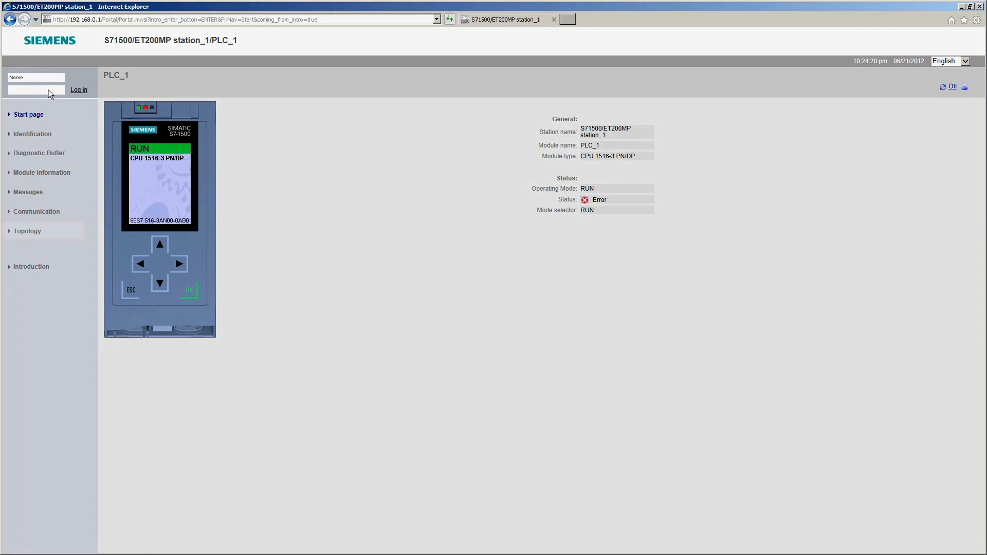
click(27, 231)
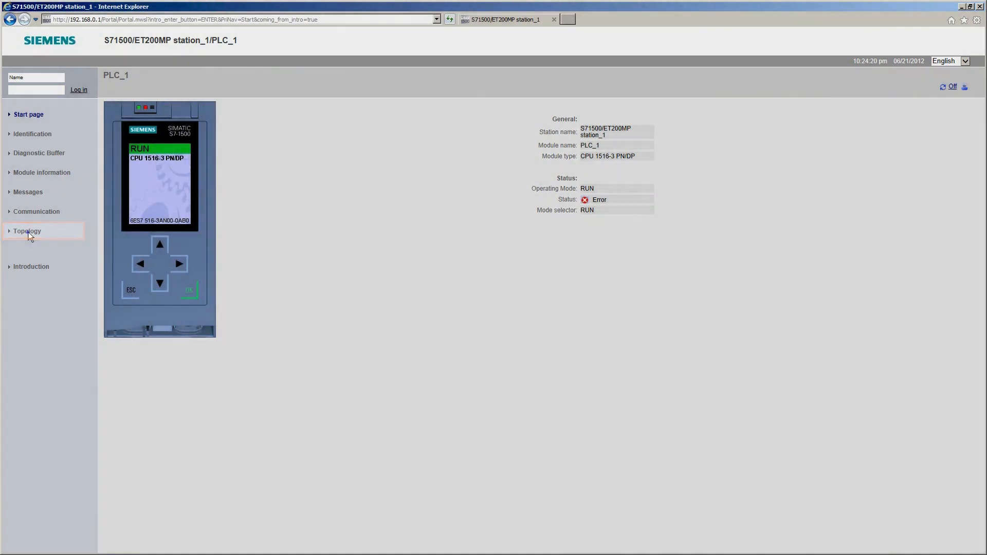
click(26, 231)
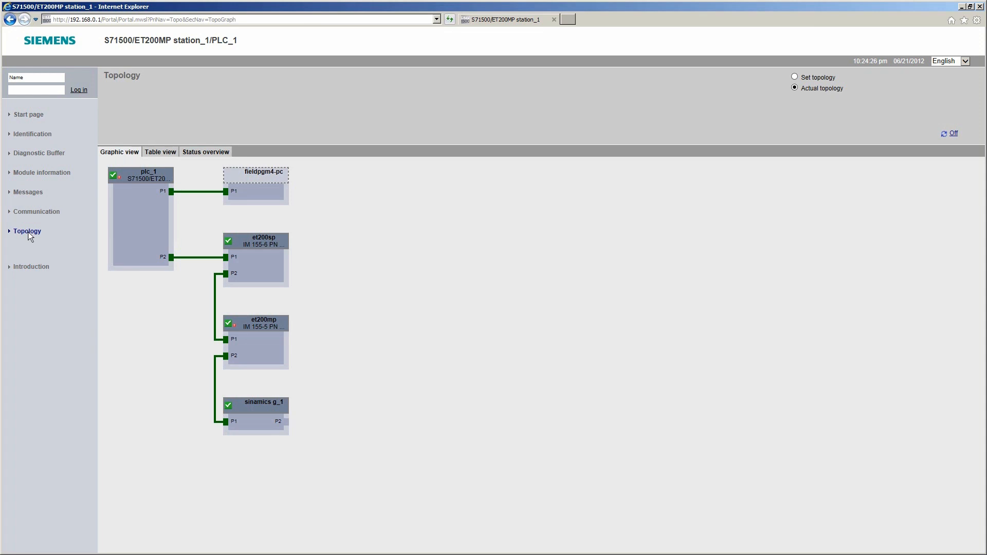
mouse_move(124, 279)
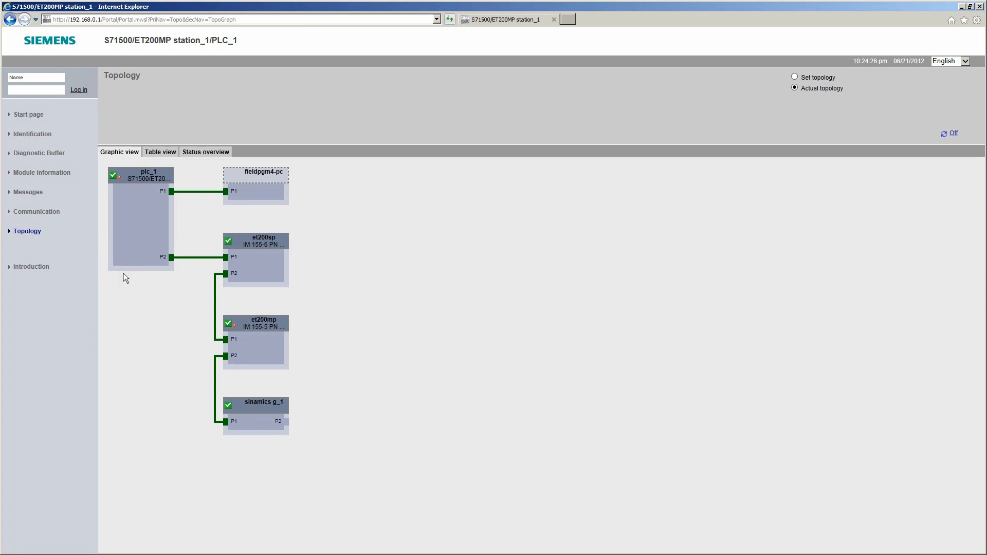
- Check module information for ET200MP DI 32x24VDC HF_1, then view its wire-break message
click(41, 173)
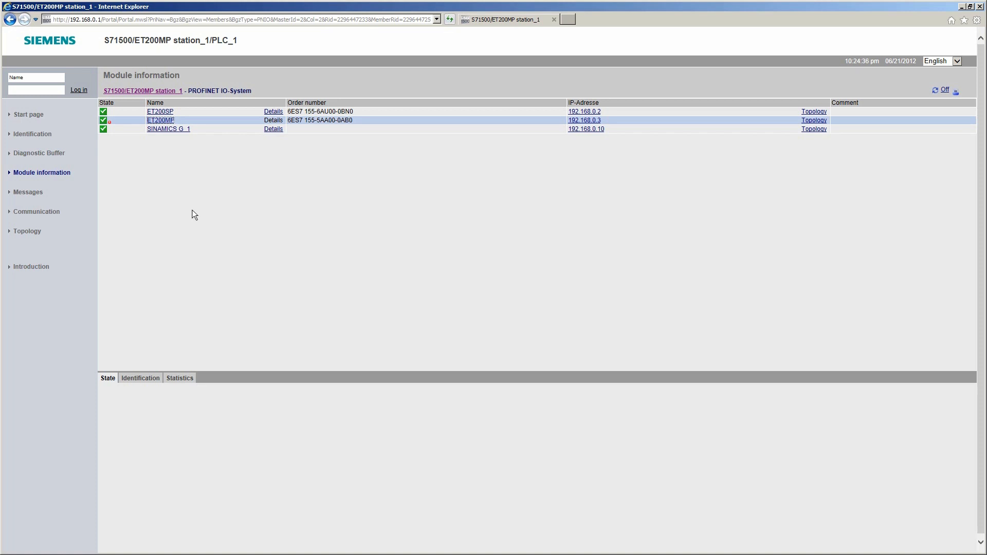
click(160, 120)
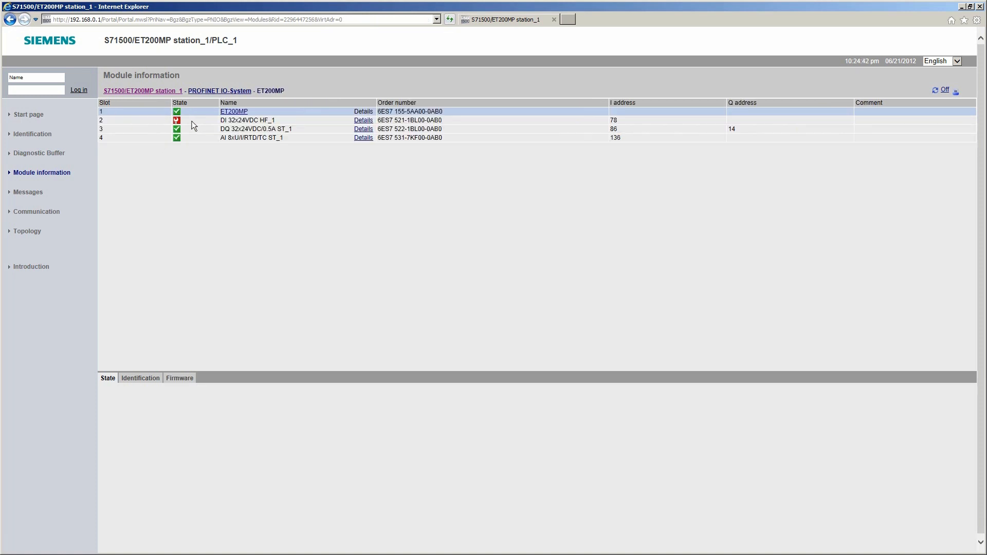
click(247, 120)
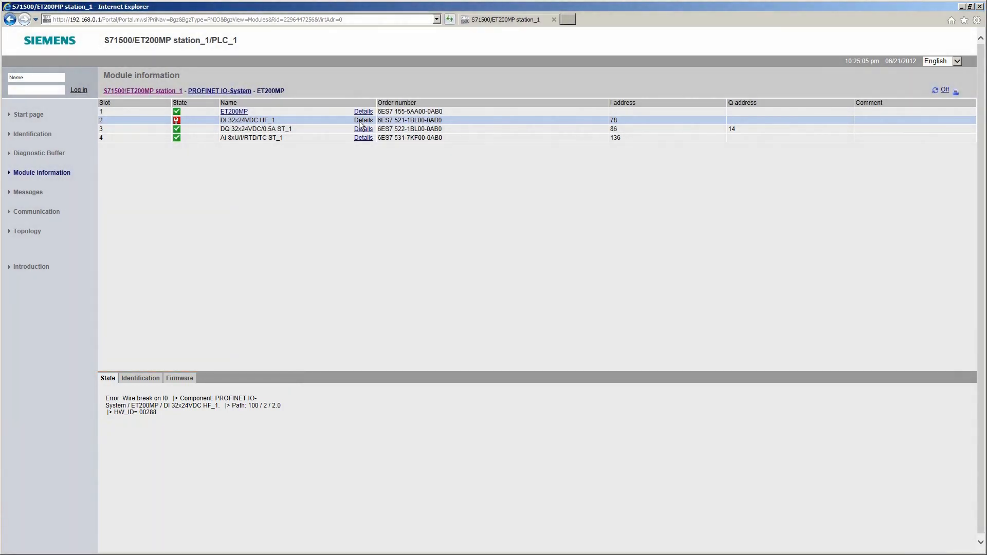
mouse_move(20, 195)
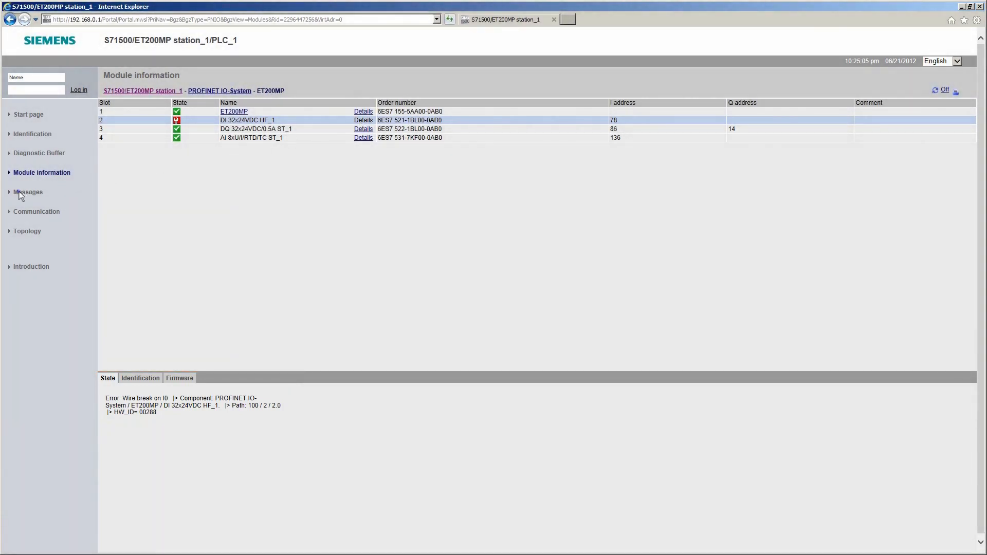
click(28, 192)
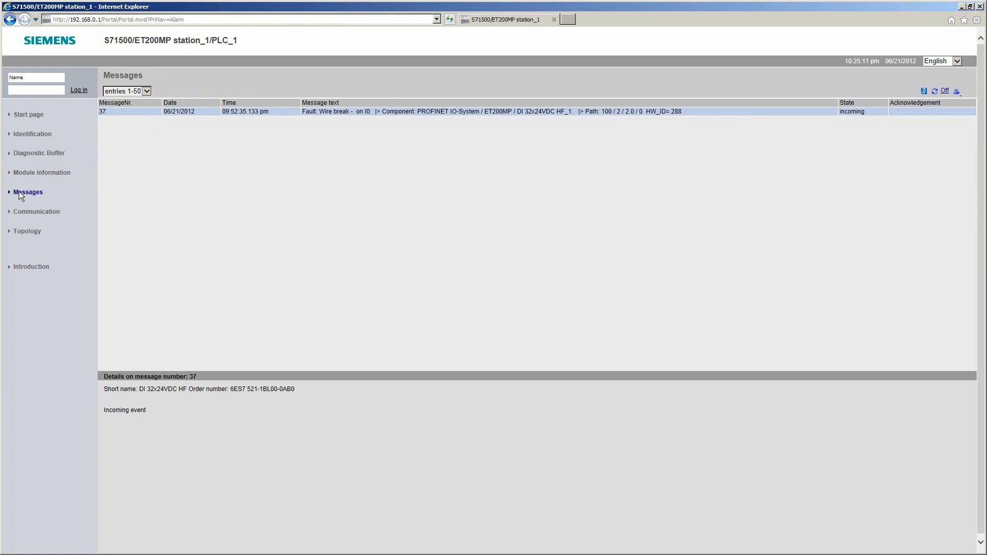